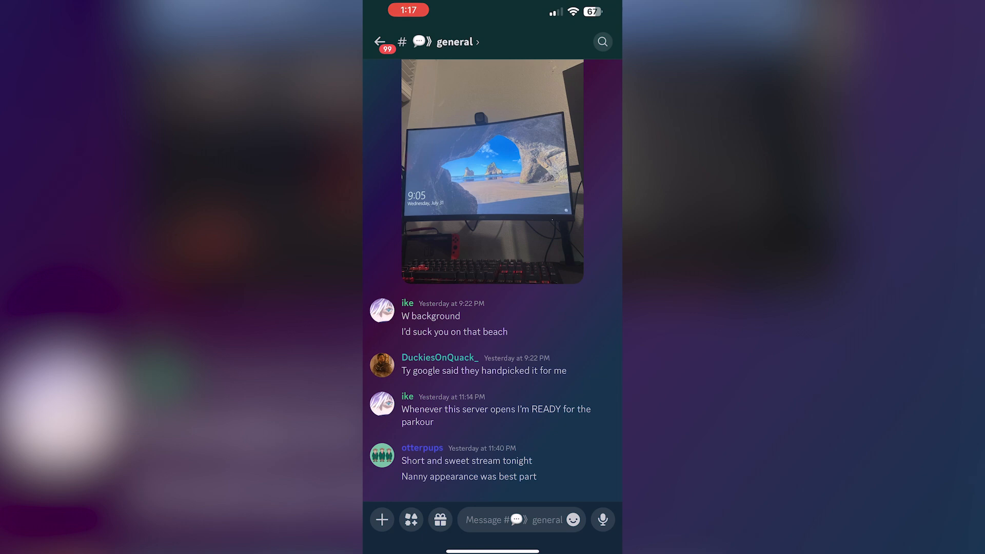
Go back from the #general chat to TheCrabCove's channel list
left_click(379, 41)
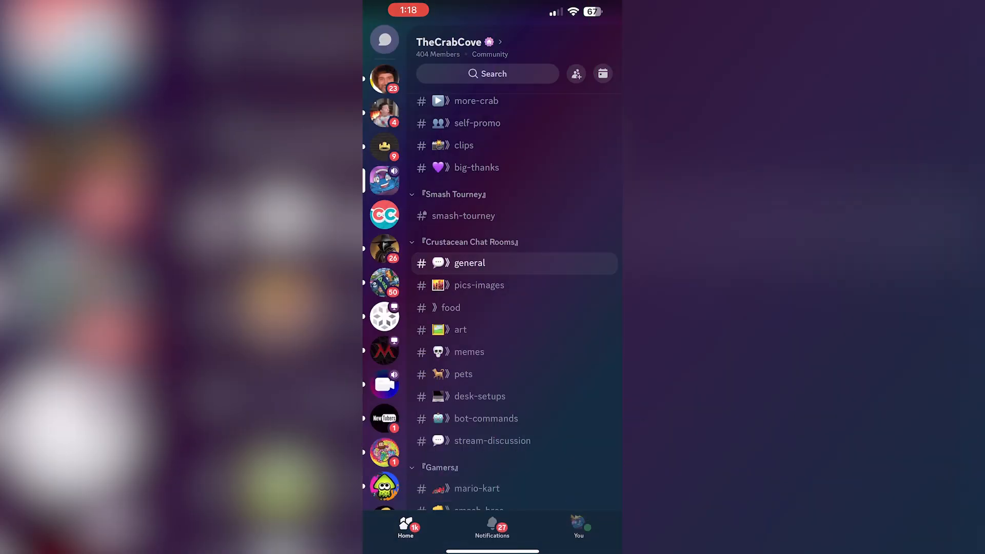
Reach the Create Your Server screen via the Add a Server button at the bottom of the sidebar
scroll("down", 3)
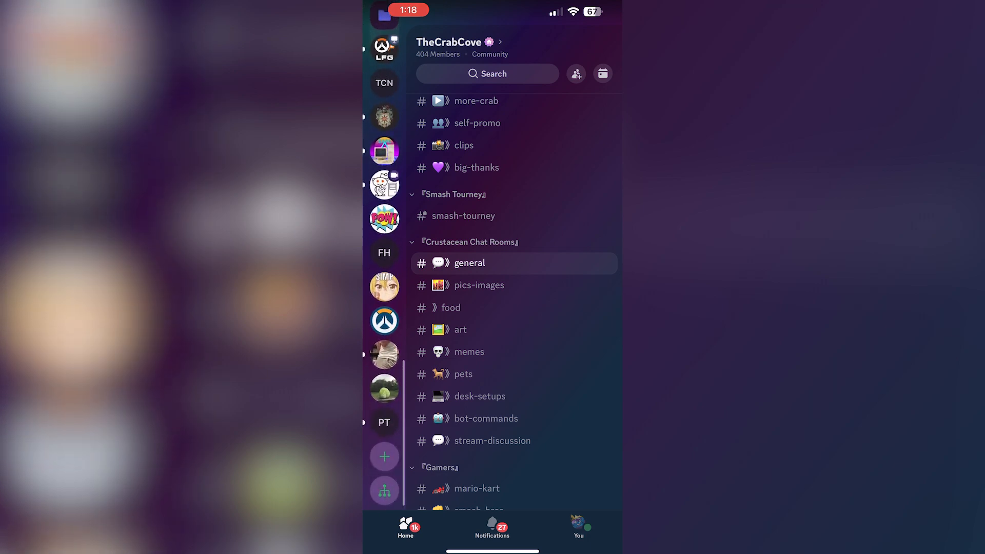
left_click(384, 455)
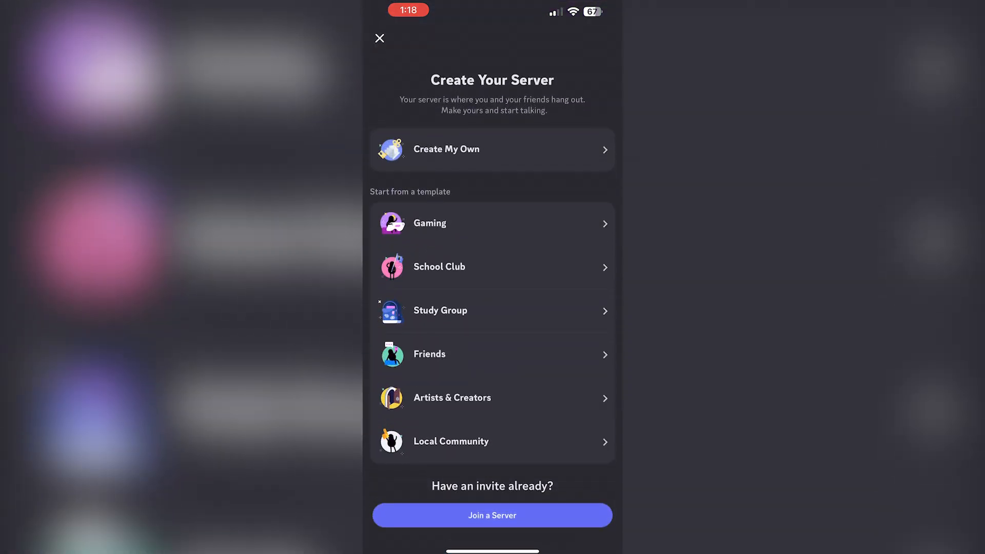
Choose Join a Server, search 'discord discover' in Safari and land on Discord's Find Your Community directory
left_click(492, 515)
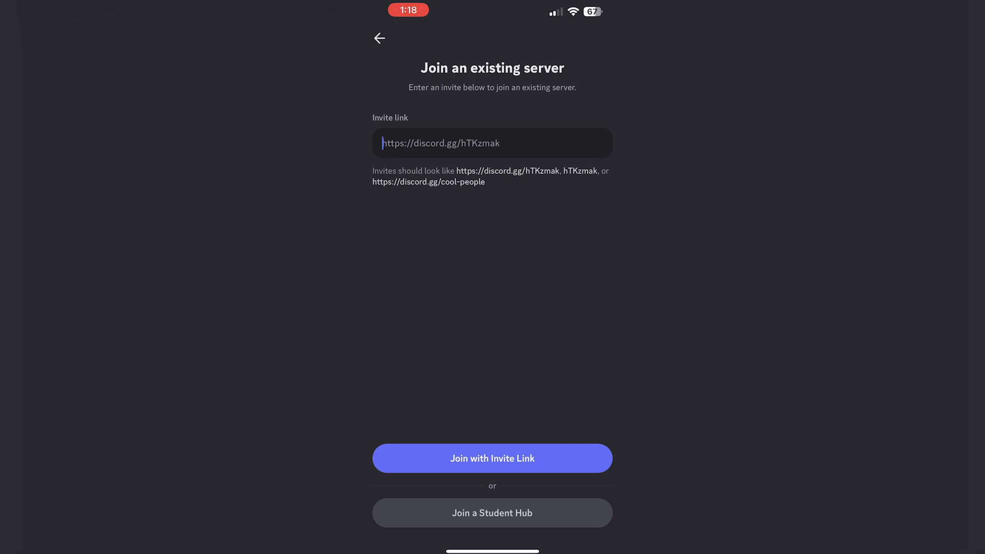
left_click(491, 142)
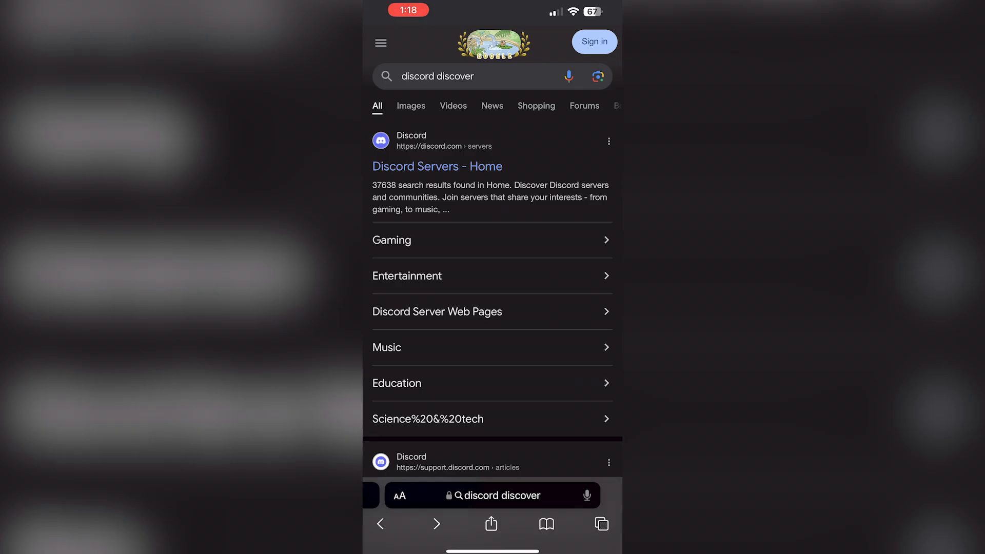
left_click(437, 167)
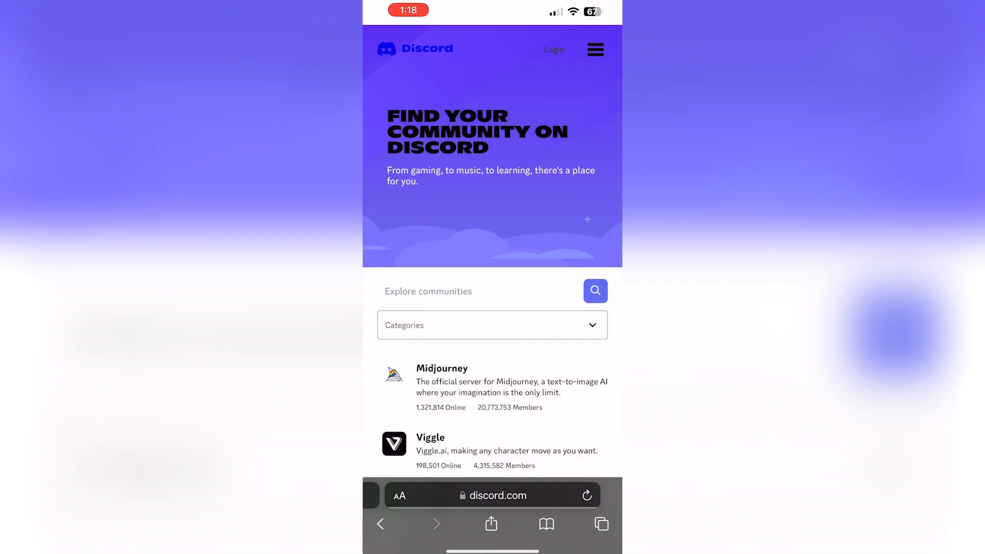
scroll("down", 3)
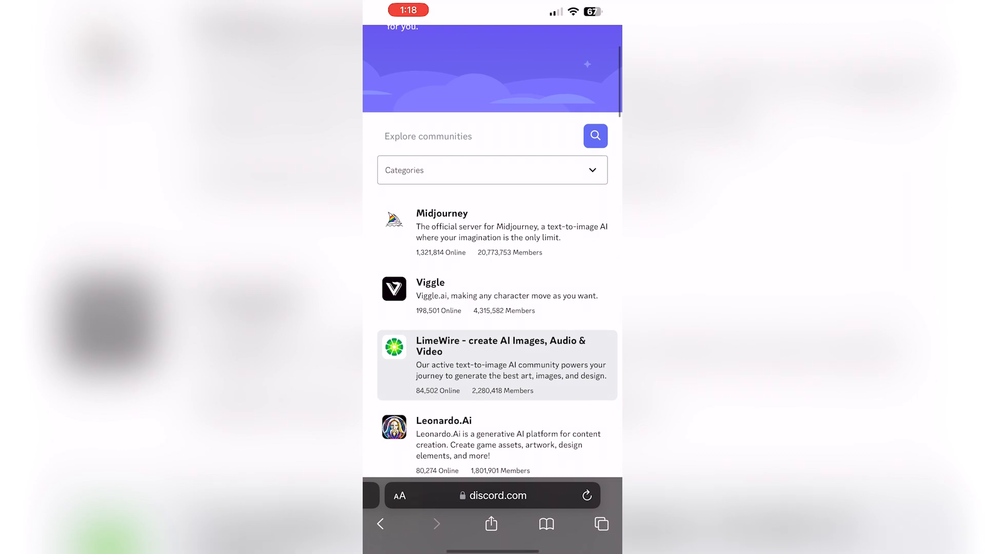
scroll("down", 3)
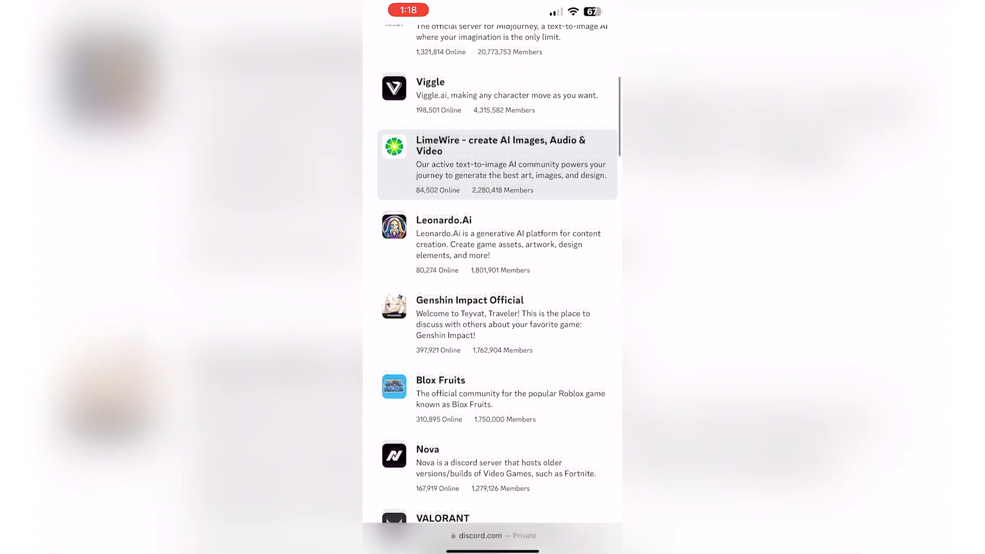
scroll("down", 3)
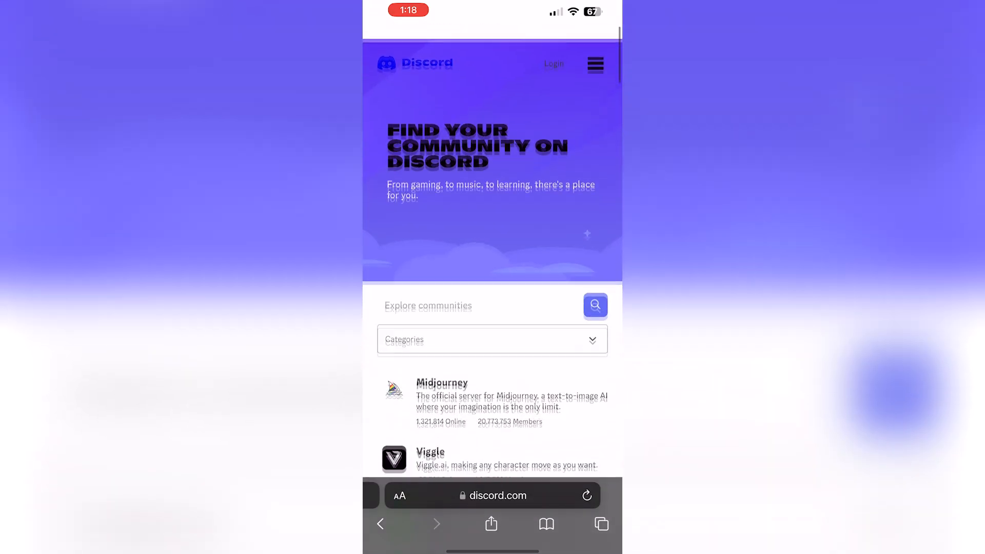
scroll("down", 3)
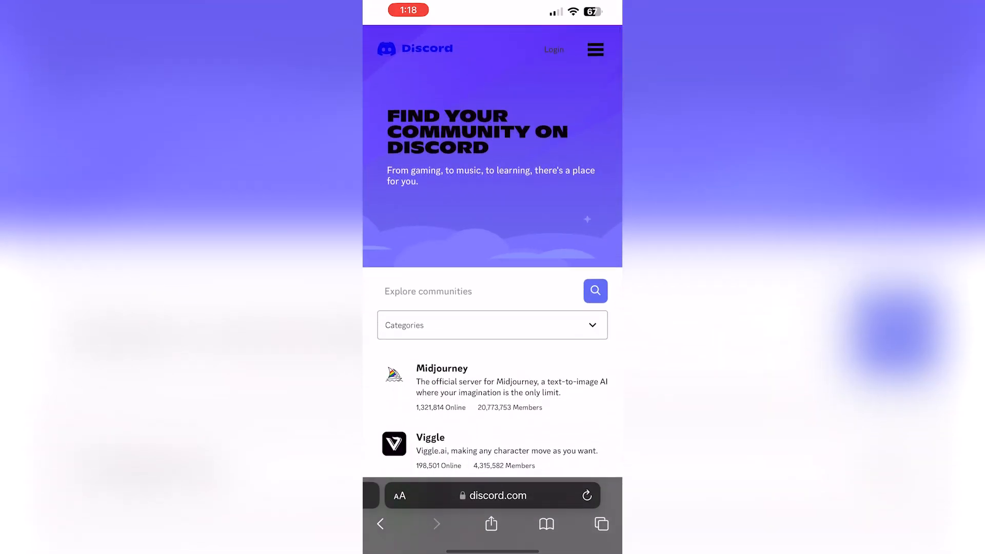